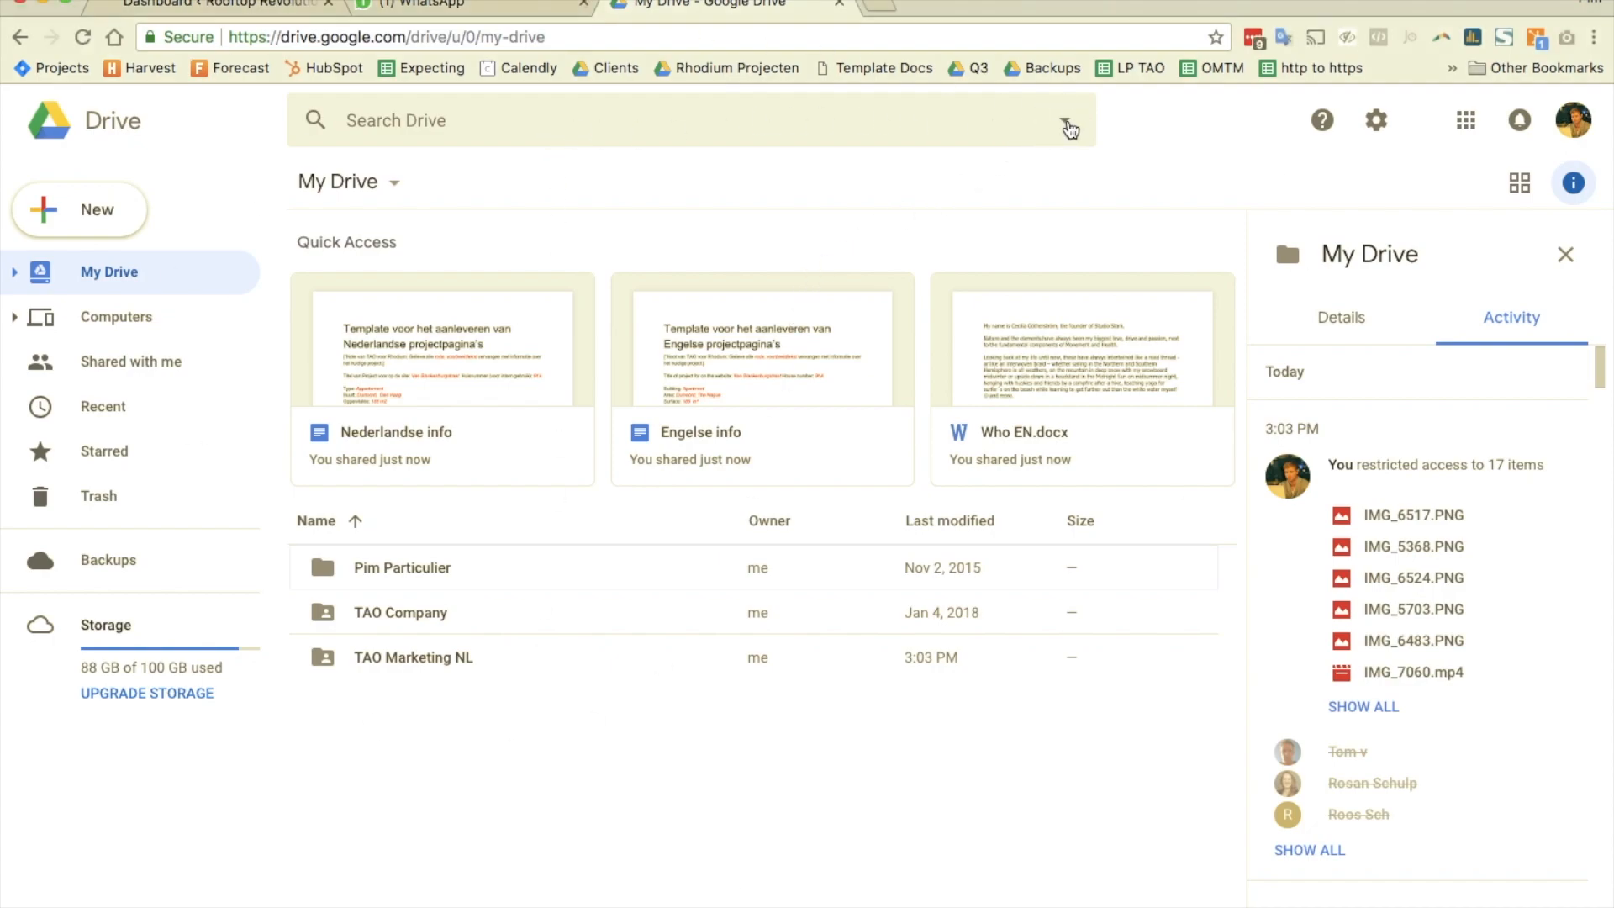
Expand the advanced search options from the Drive search bar.
{"action": "left_click", "coordinate": [1068, 122]}
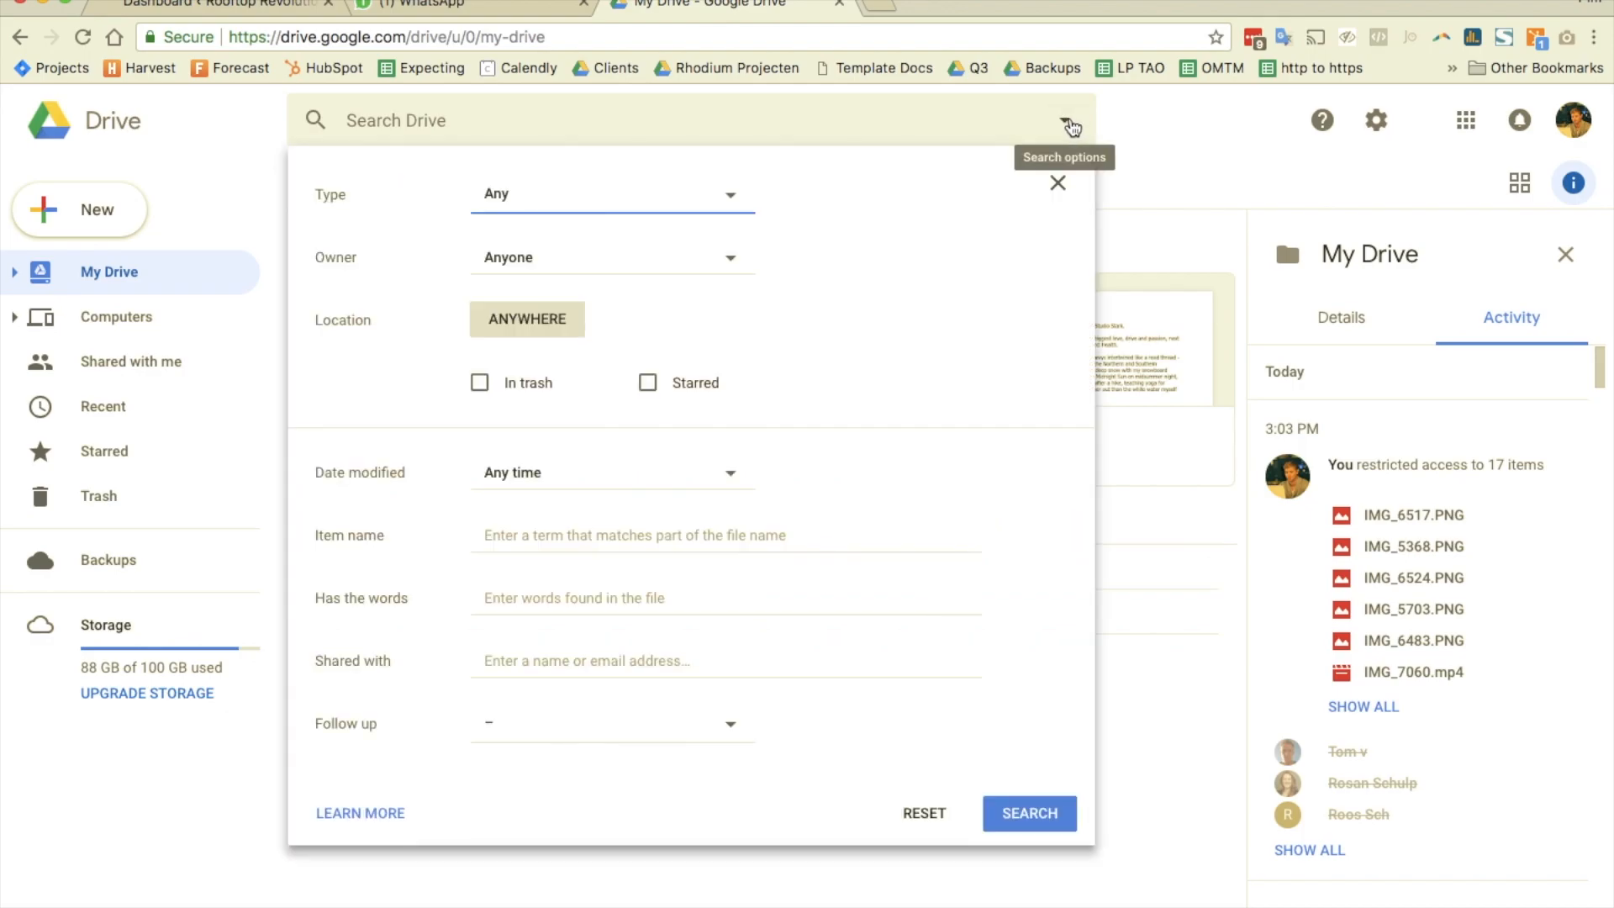
{"action": "mouse_move", "coordinate": [413, 487]}
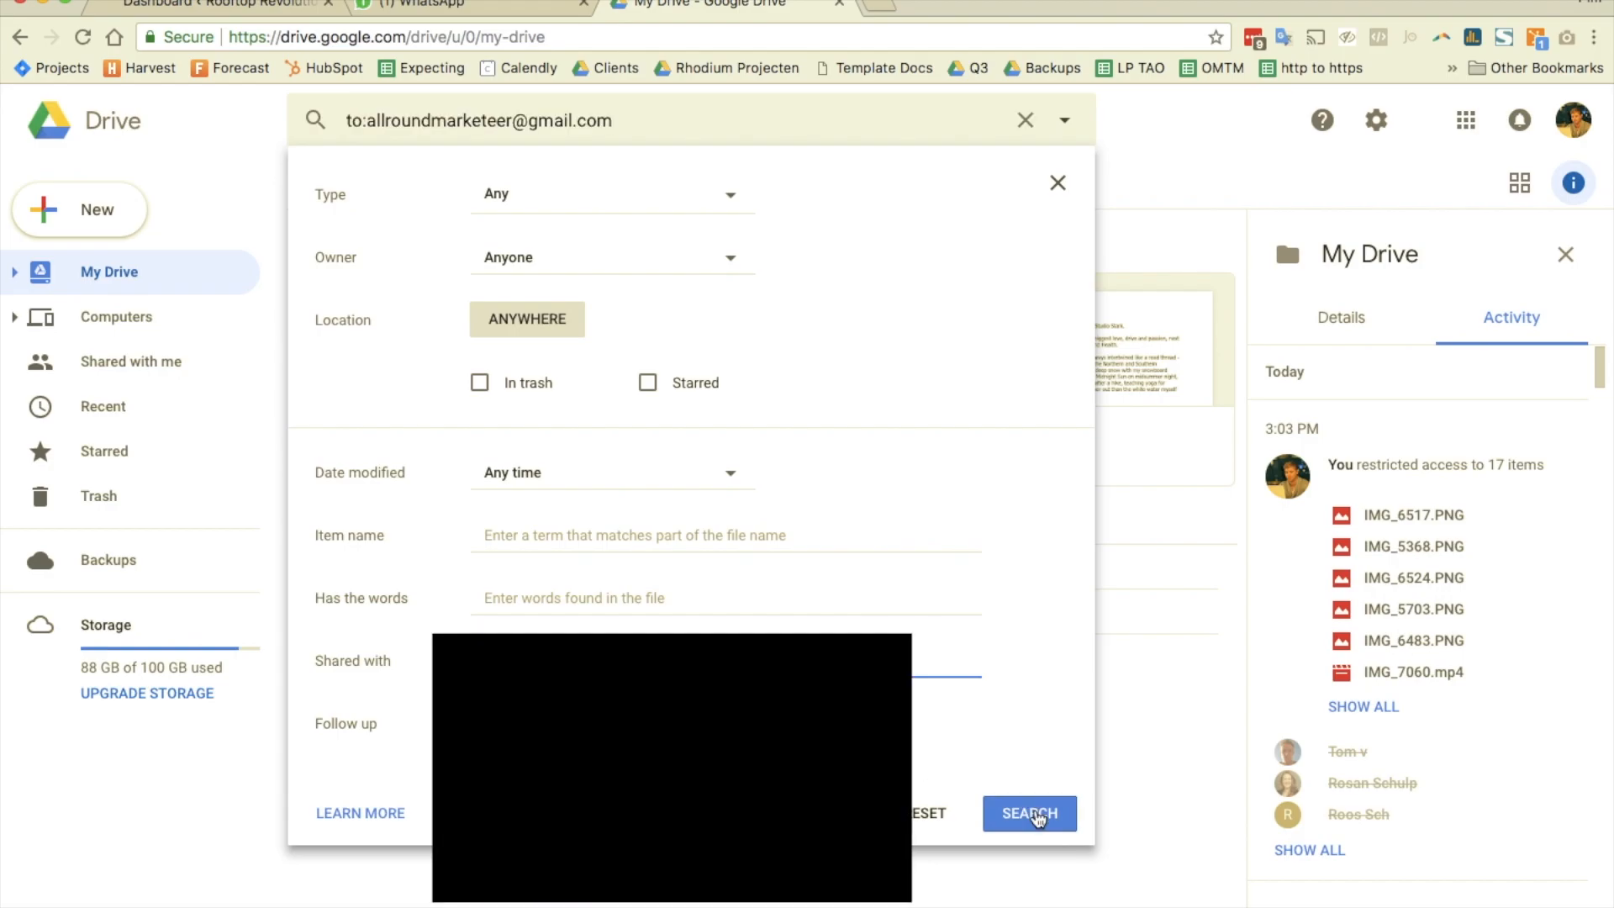
Run the search and select every result from the first file through the last.
{"action": "left_click", "coordinate": [1029, 814]}
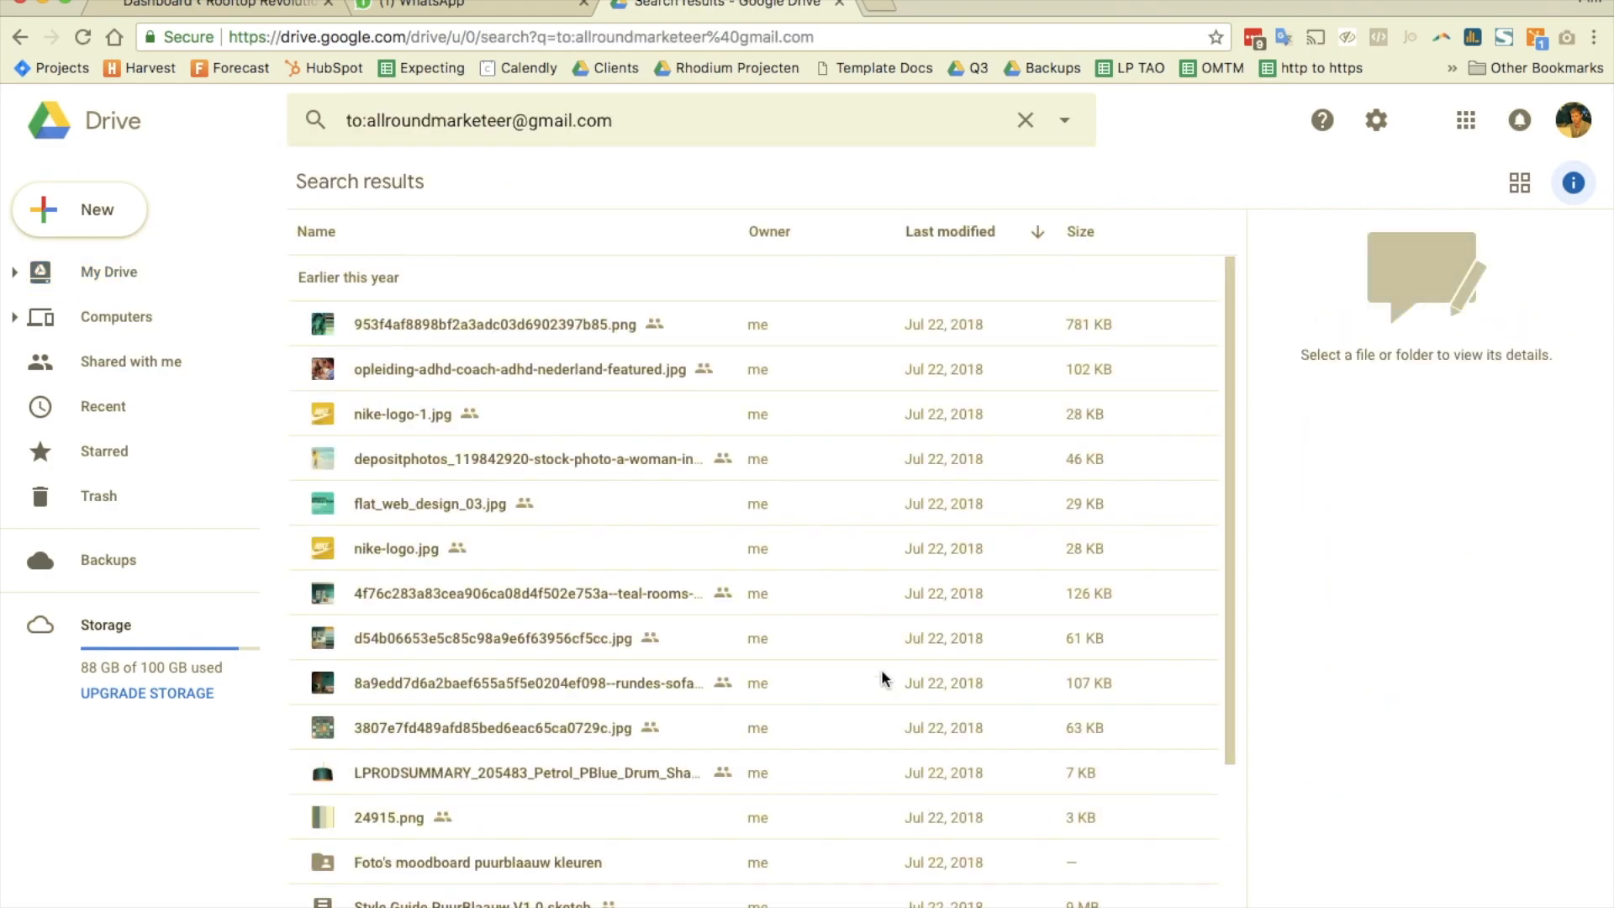
{"action": "scroll", "scroll_direction": "down", "scroll_amount": 3}
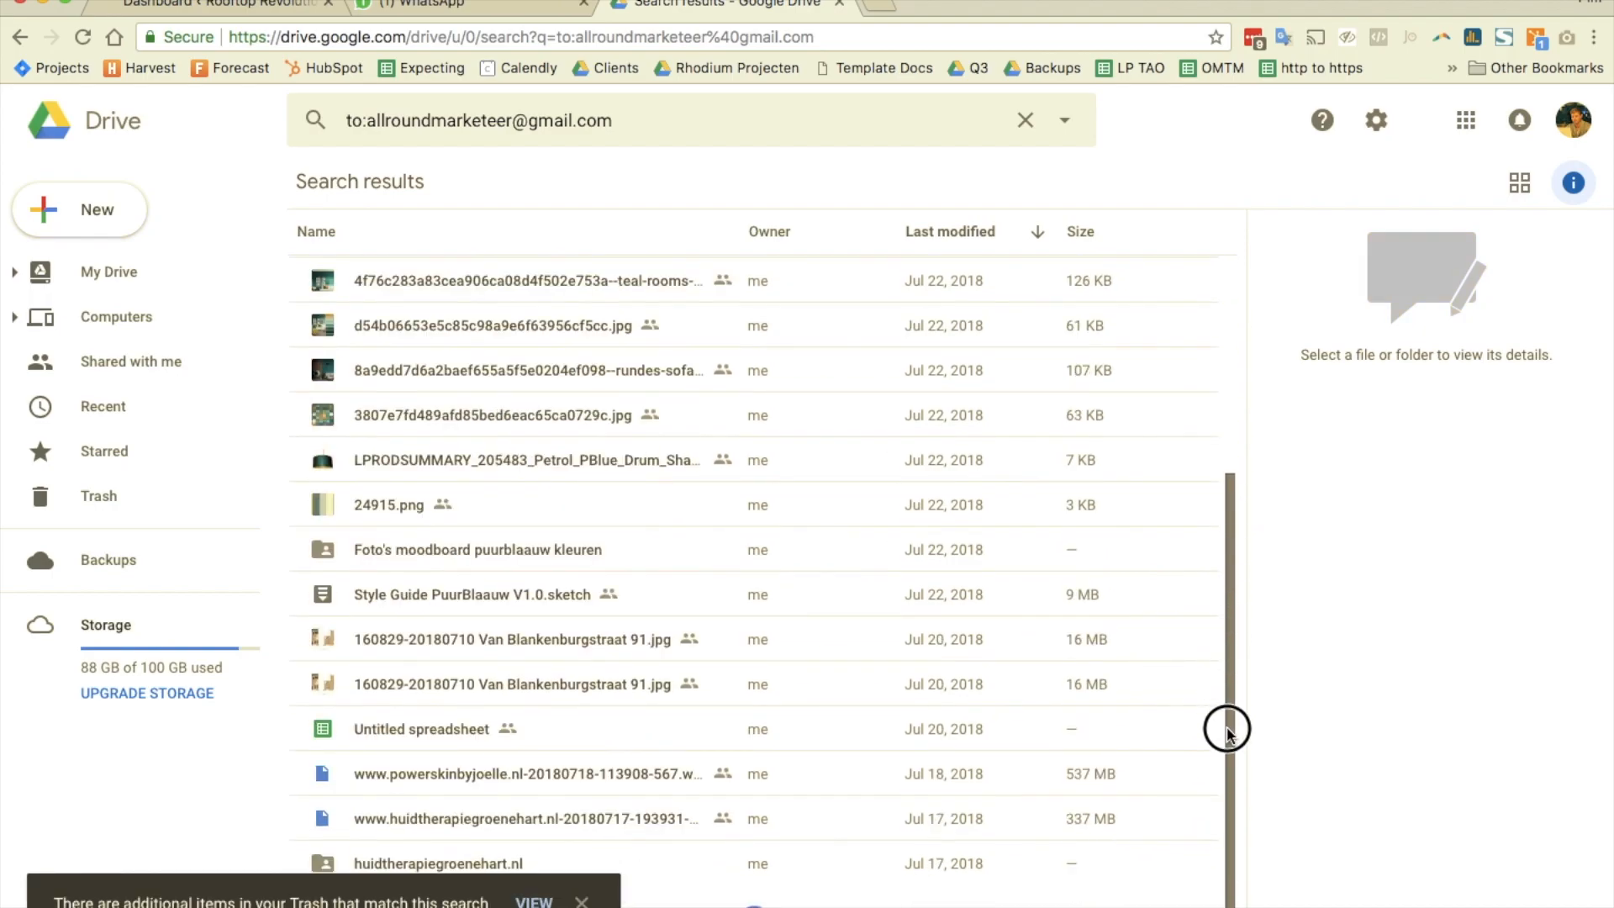
{"action": "mouse_move", "coordinate": [1250, 485]}
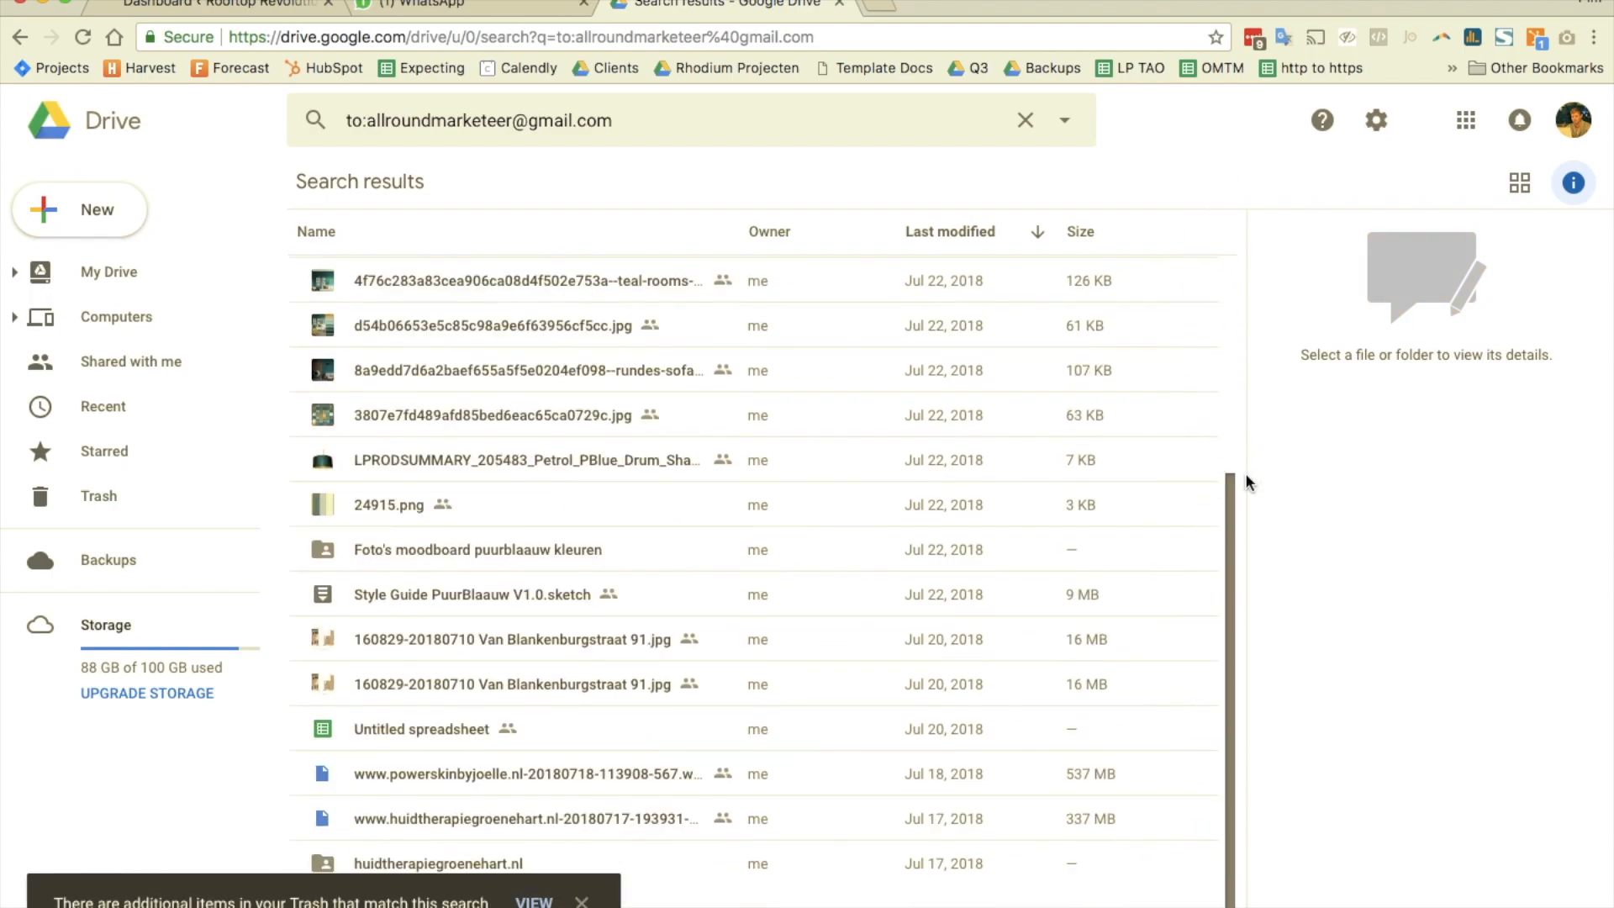
{"action": "left_click", "coordinate": [498, 325]}
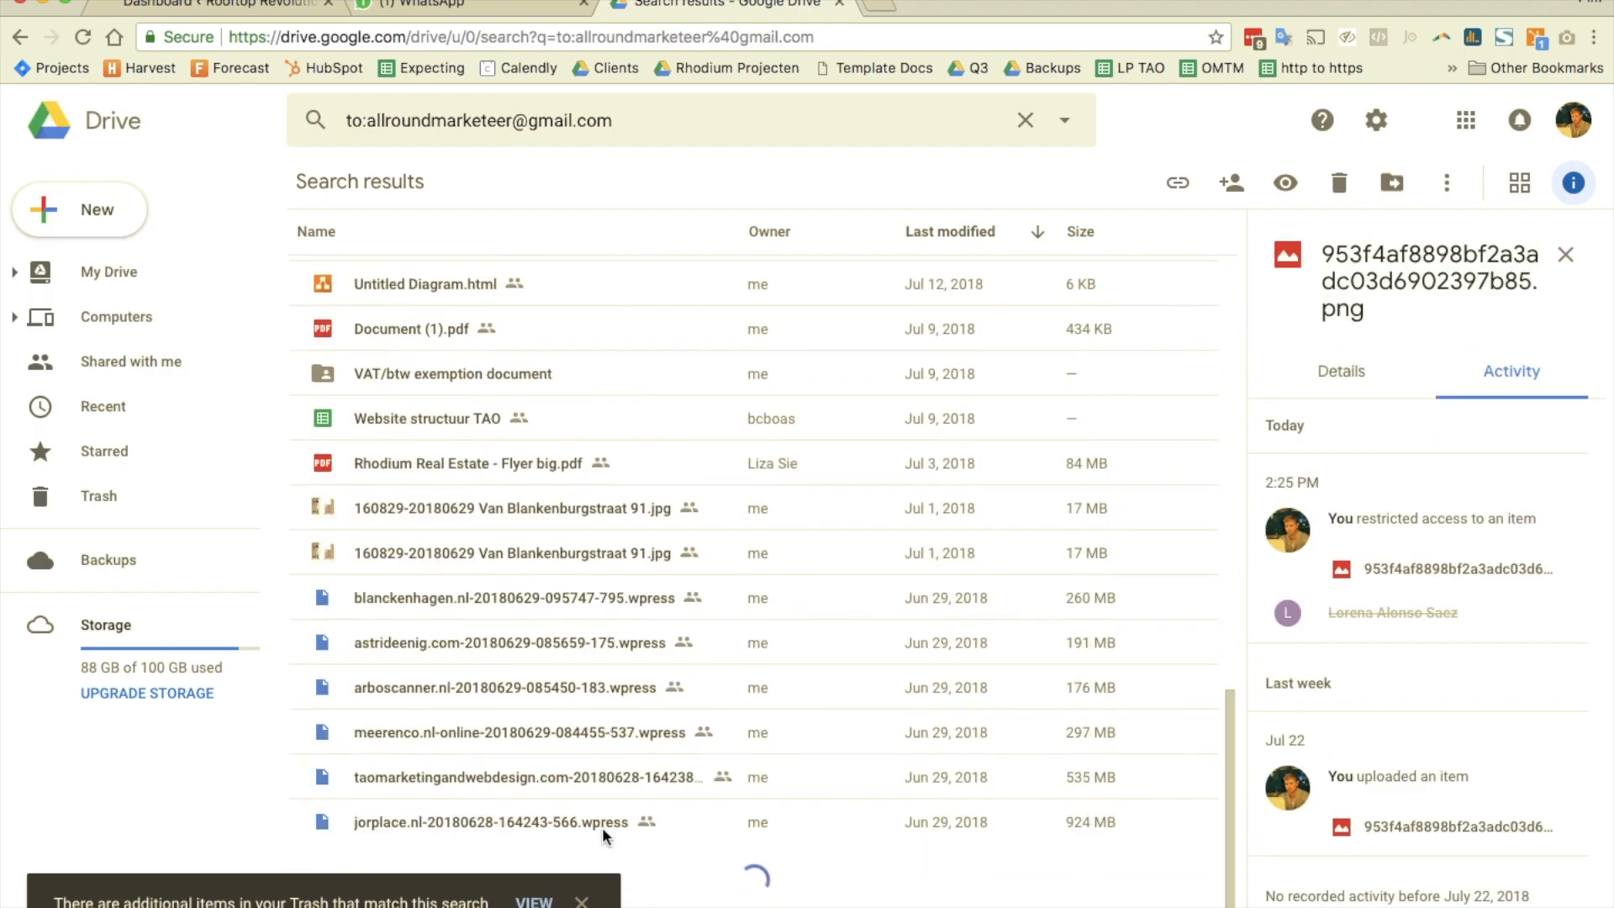
{"action": "left_click", "coordinate": [493, 822]}
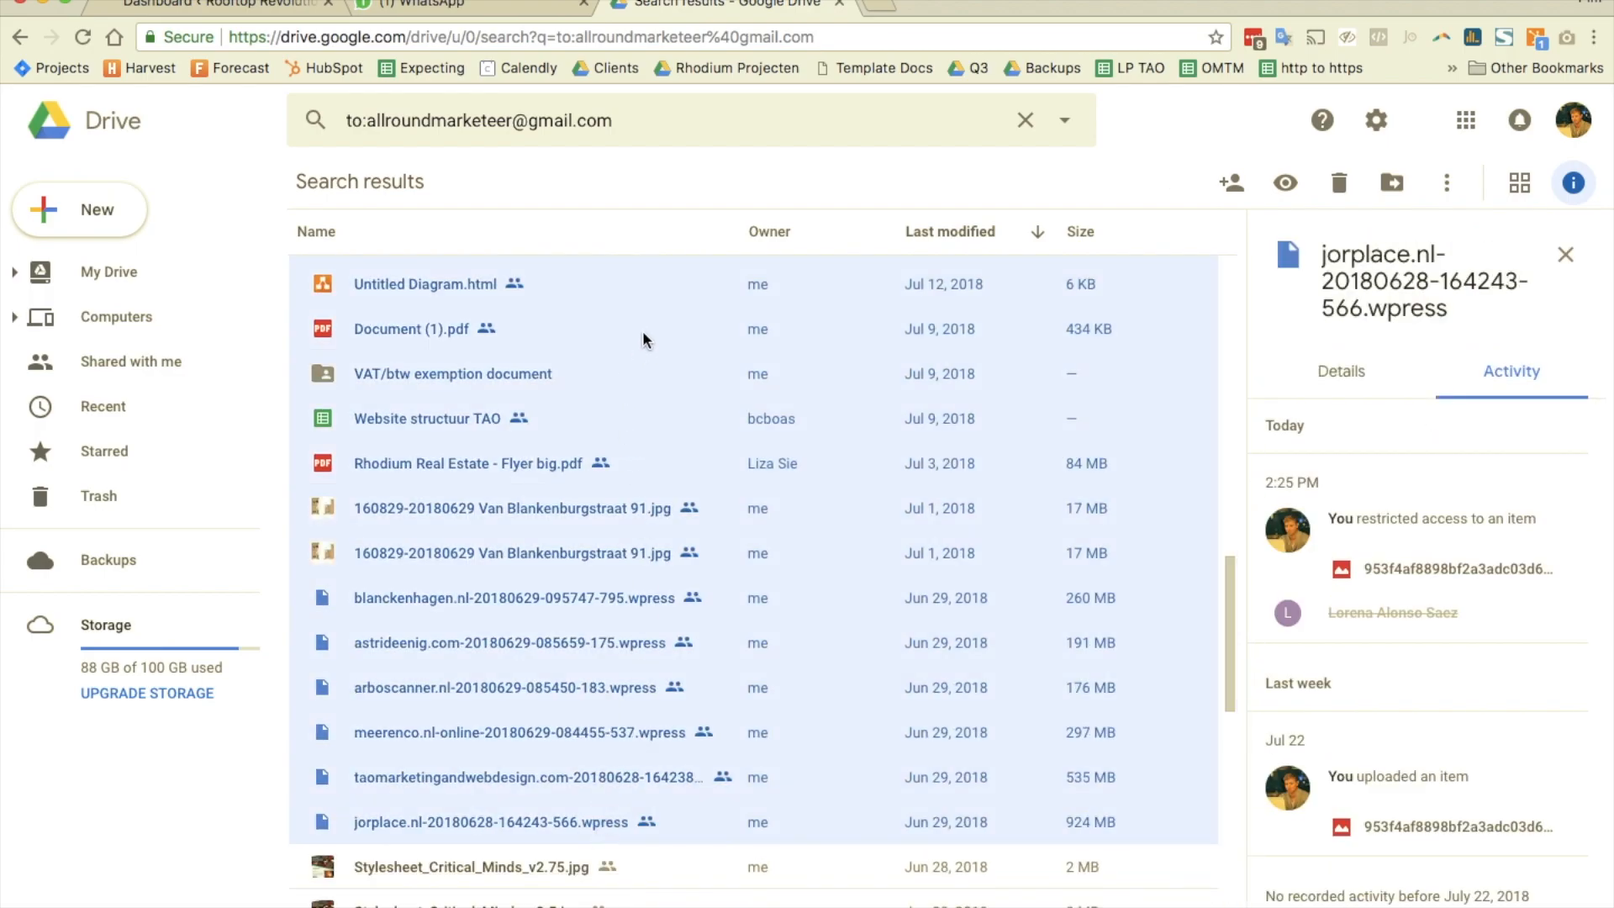
Share the 40 selected files and view the advanced list of who has access.
{"action": "right_click", "coordinate": [410, 328]}
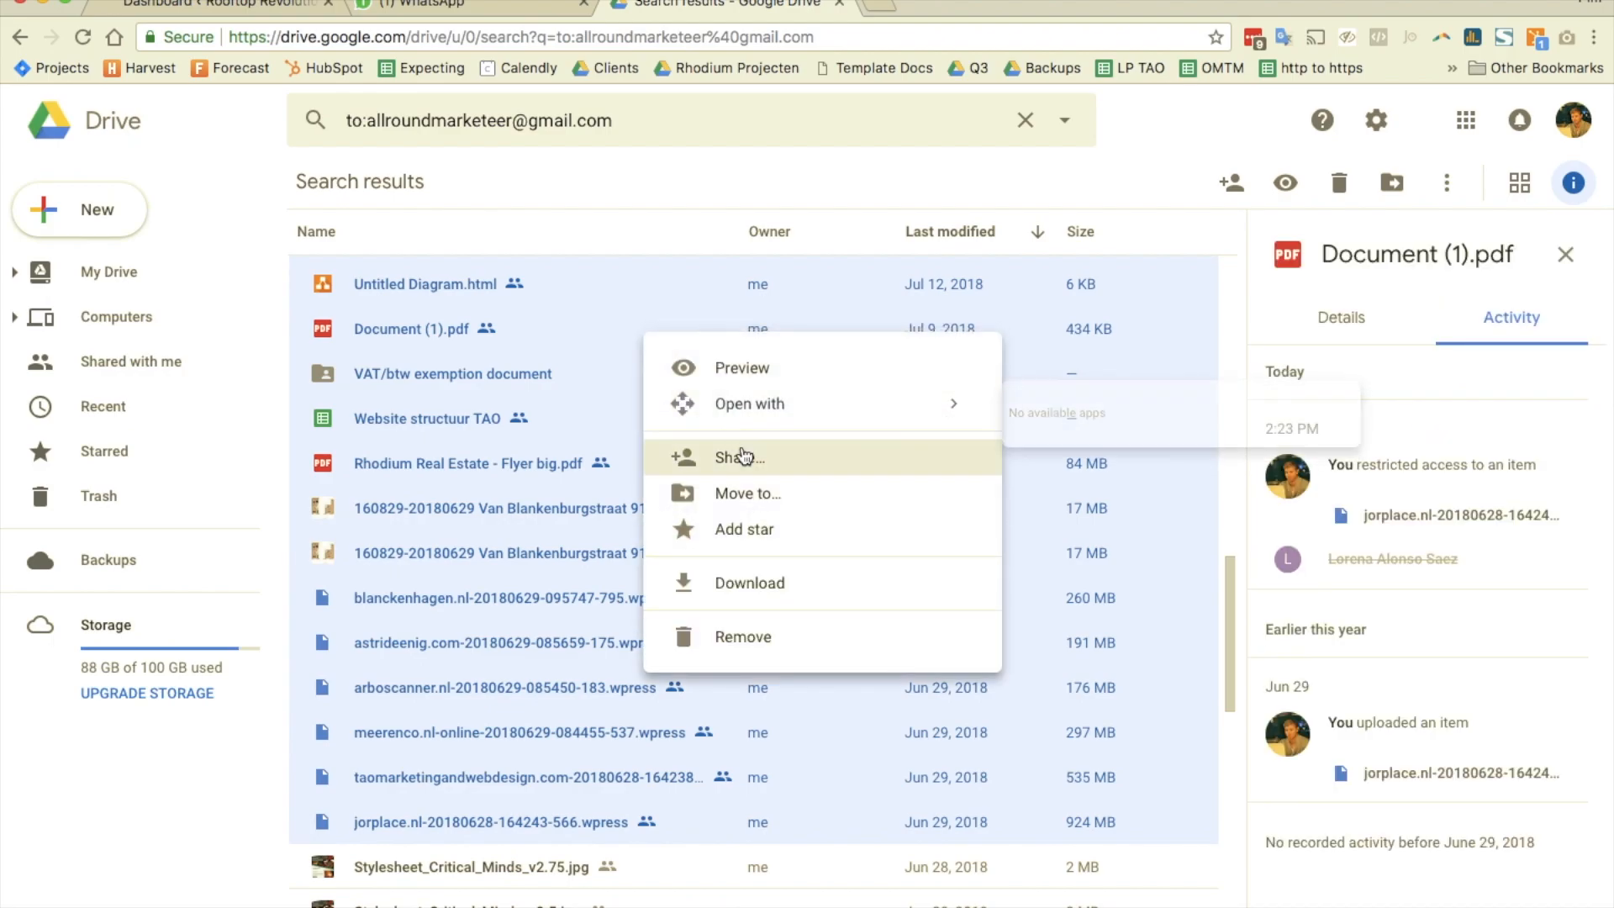
{"action": "left_click", "coordinate": [738, 457]}
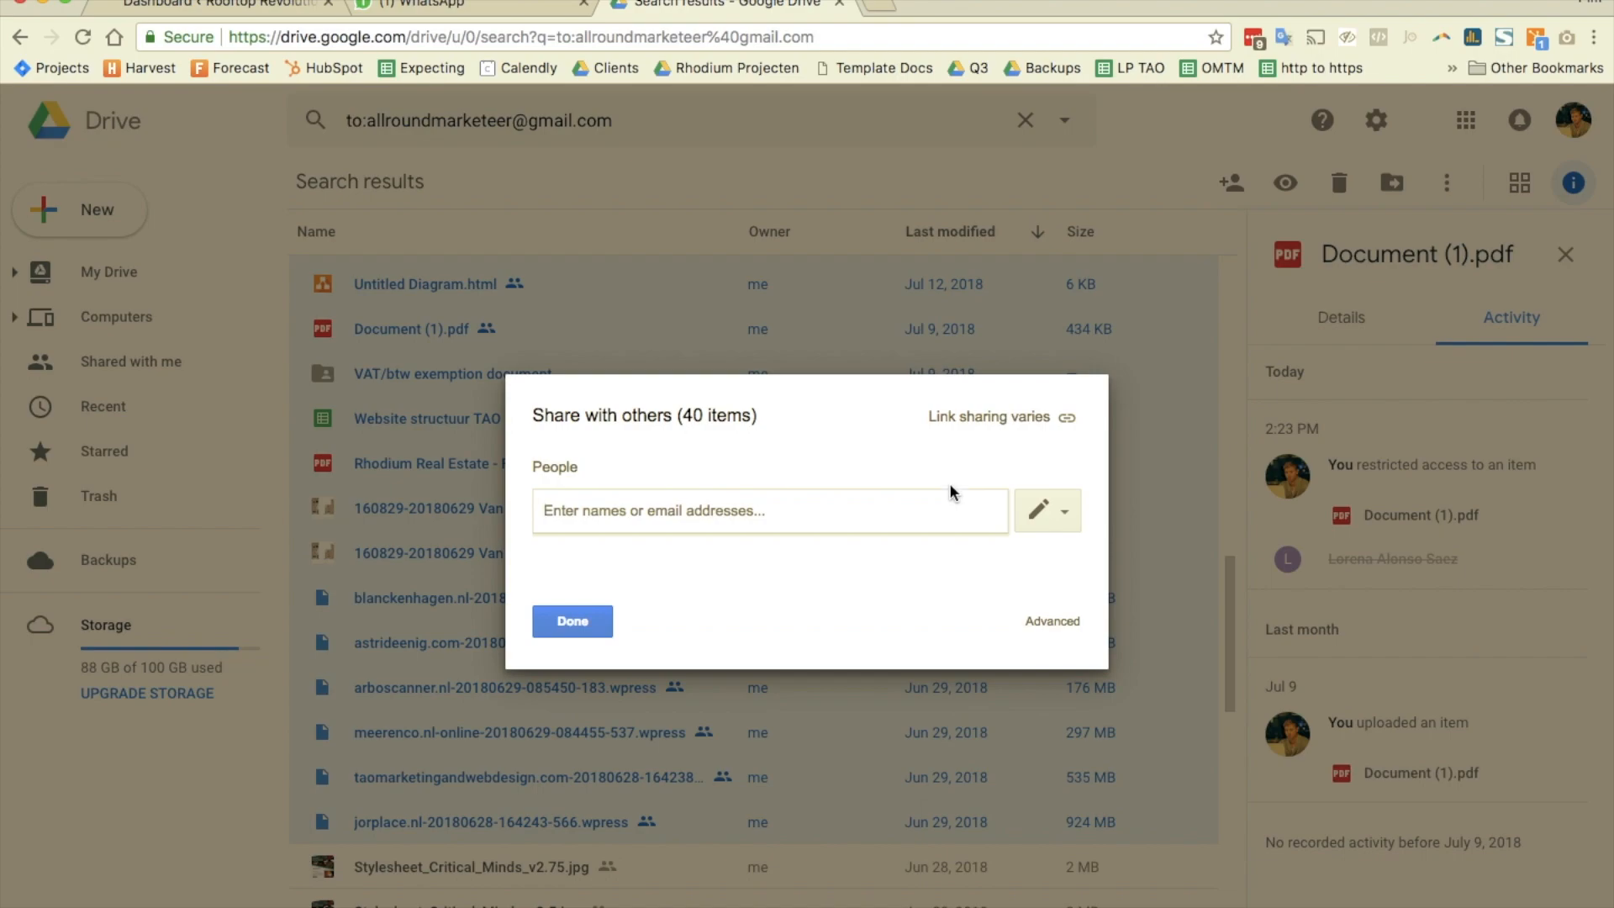
{"action": "mouse_move", "coordinate": [635, 426]}
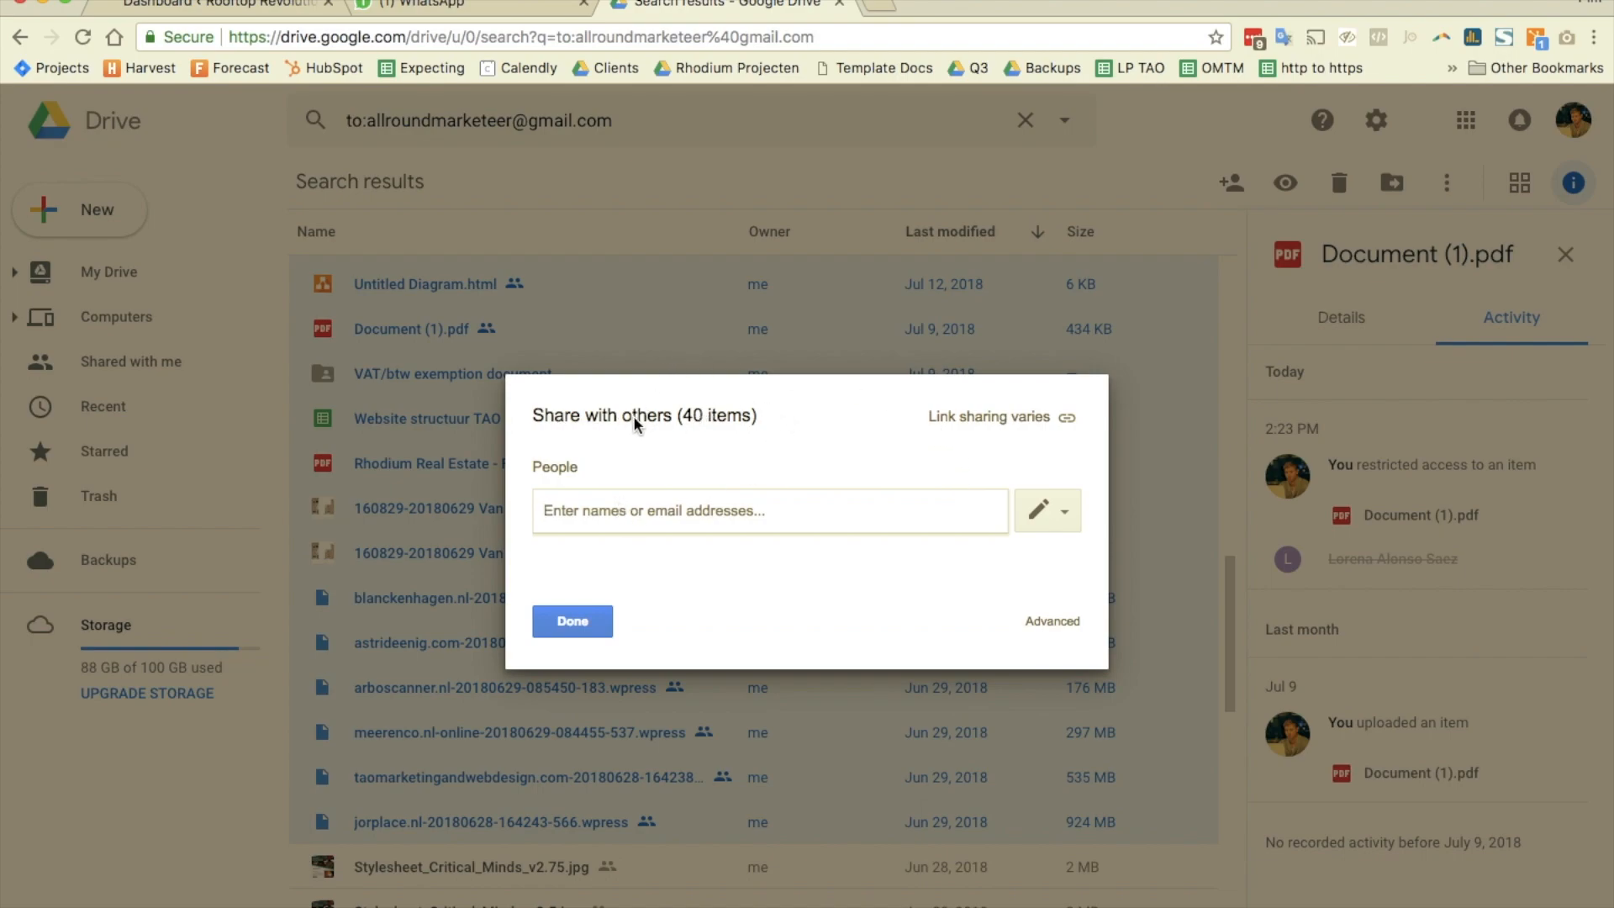
{"action": "mouse_move", "coordinate": [949, 546]}
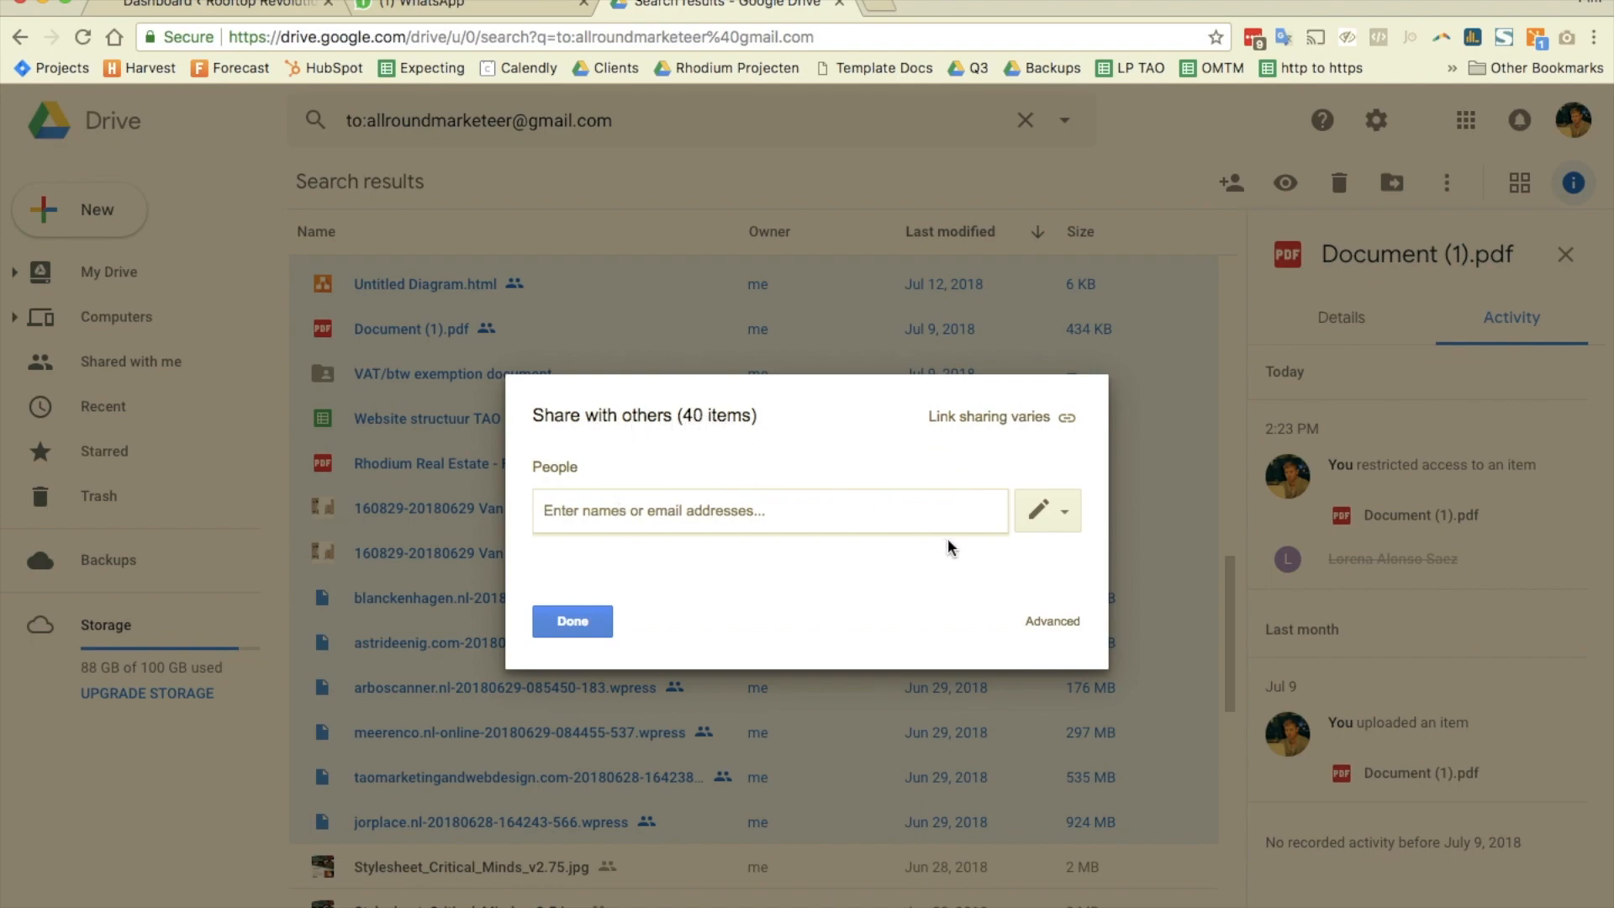
{"action": "left_click", "coordinate": [1051, 620]}
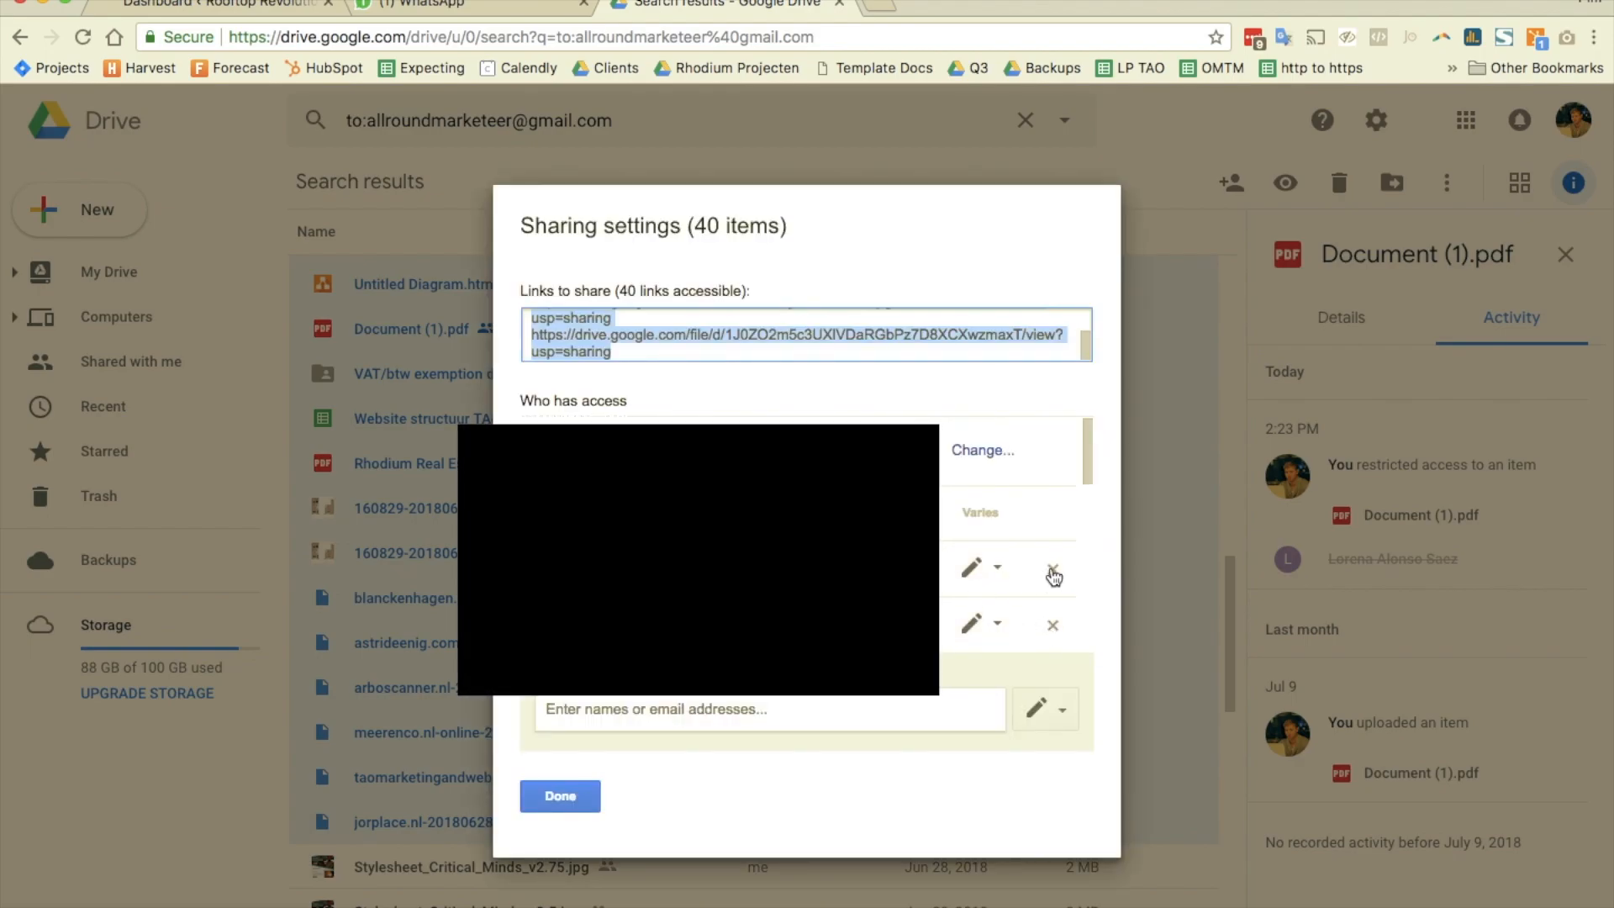
Remove the person from Who has access on all 40 files and save the changes.
{"action": "left_click", "coordinate": [1052, 572]}
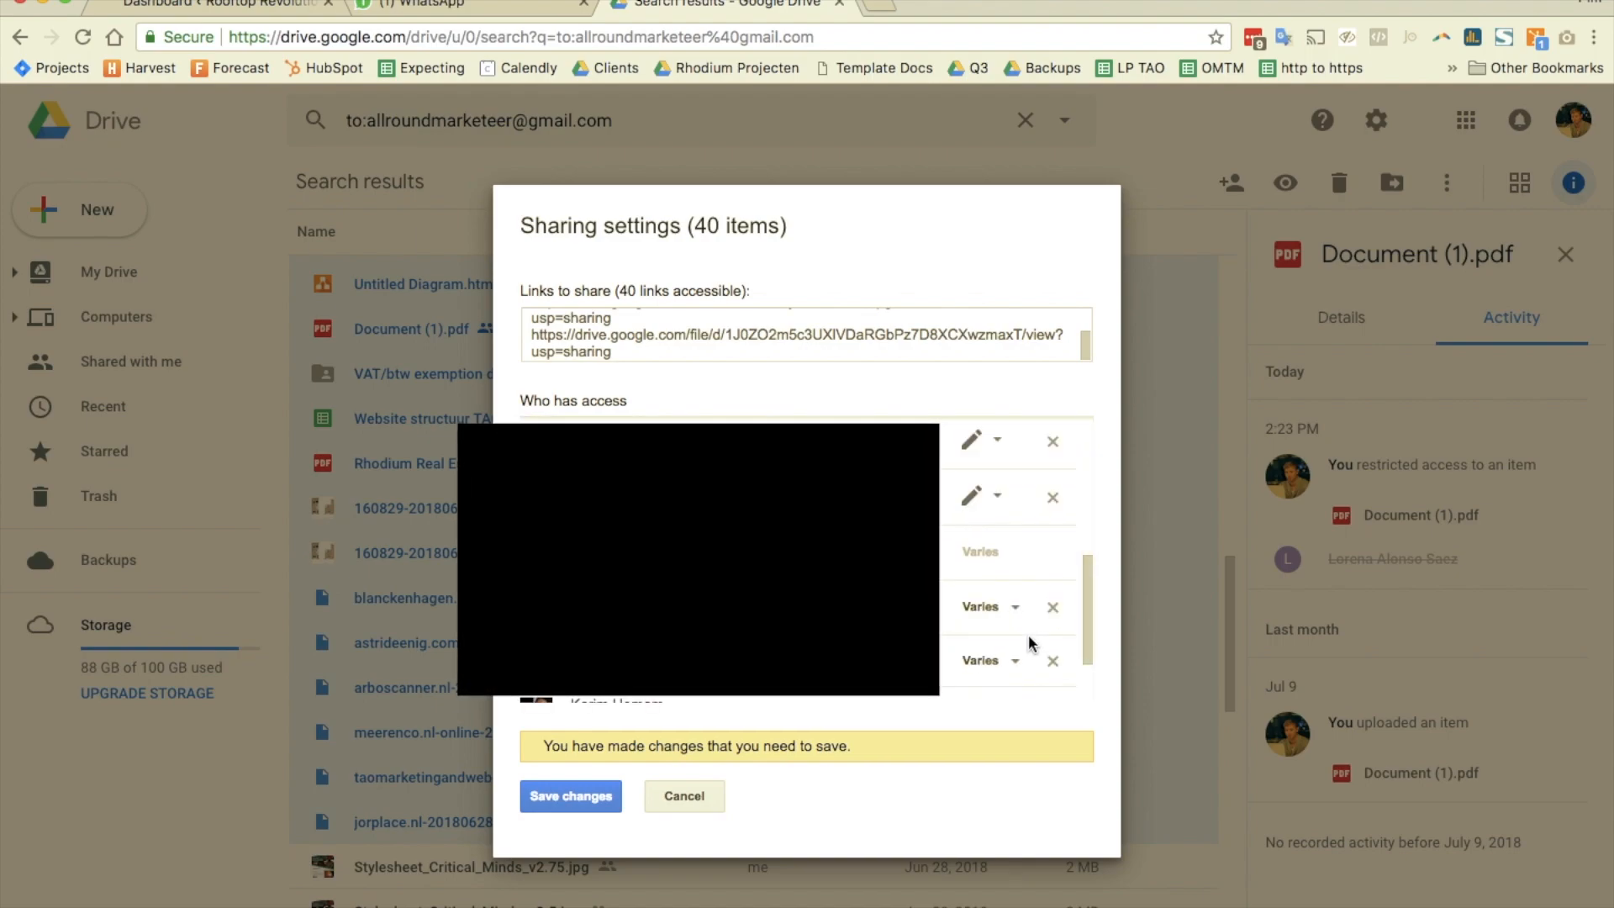
{"action": "left_click", "coordinate": [570, 795]}
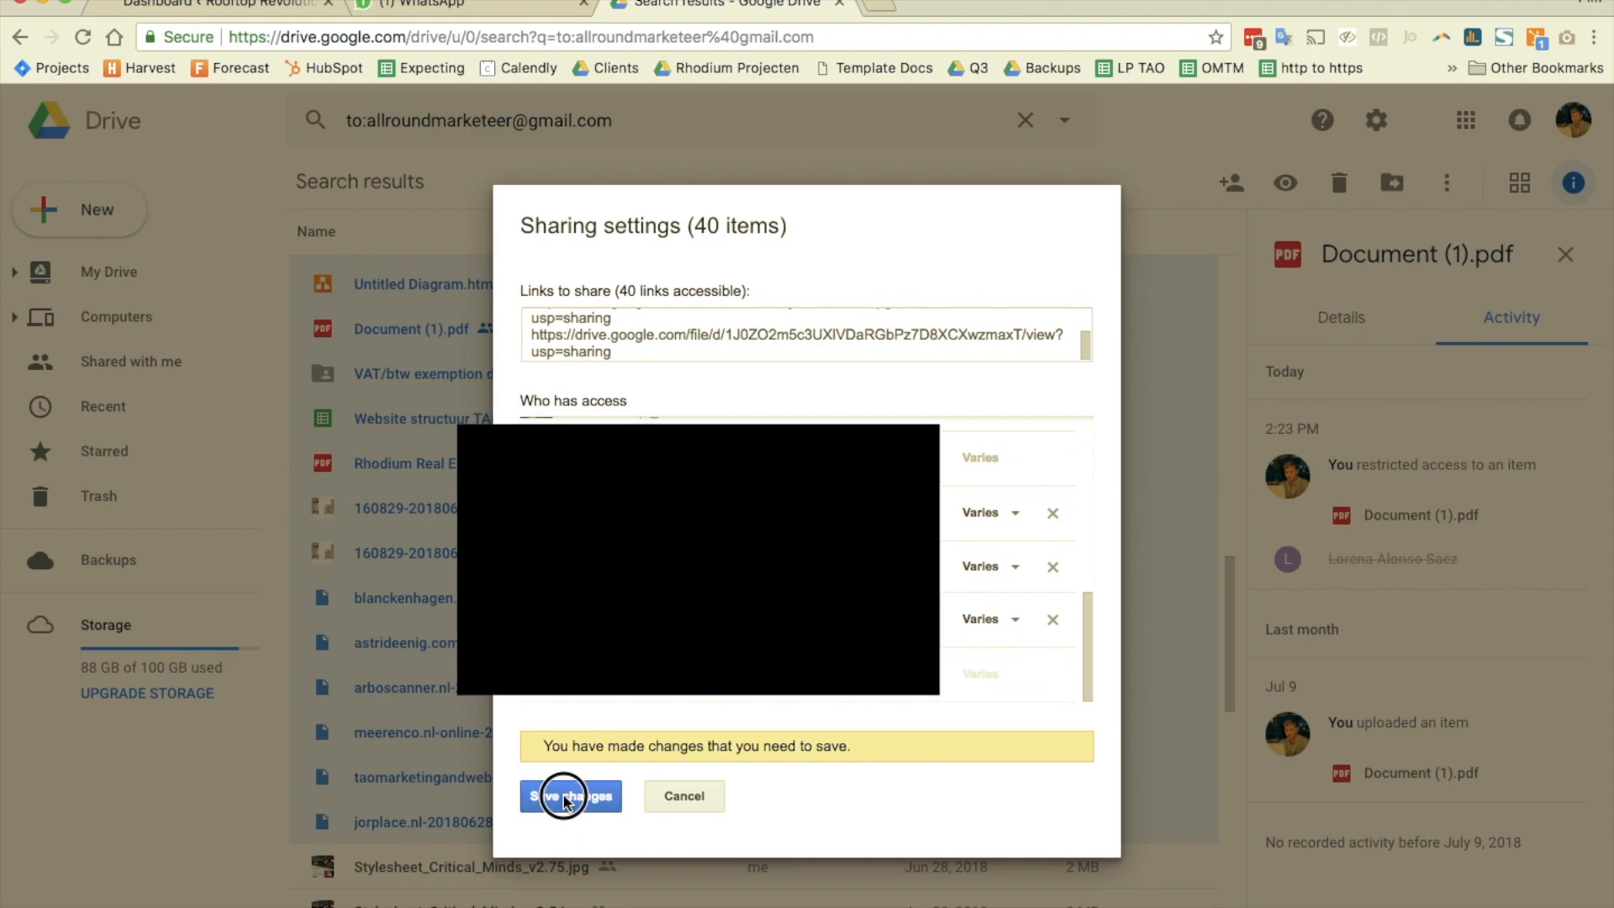
{"action": "left_click", "coordinate": [570, 795]}
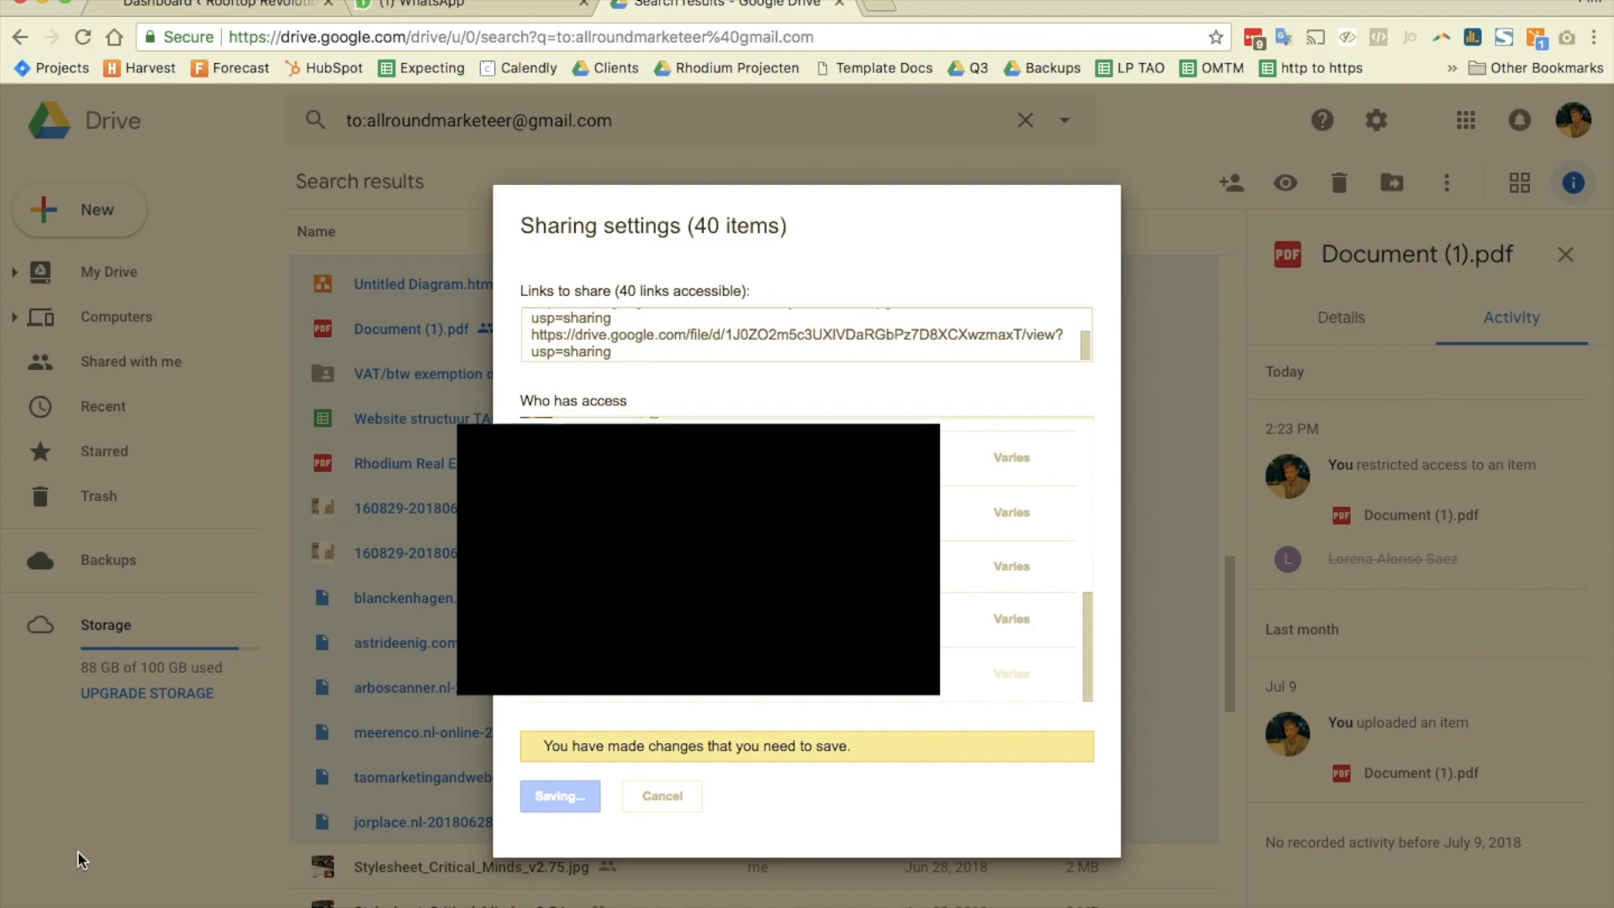
{"action": "left_click", "coordinate": [559, 795]}
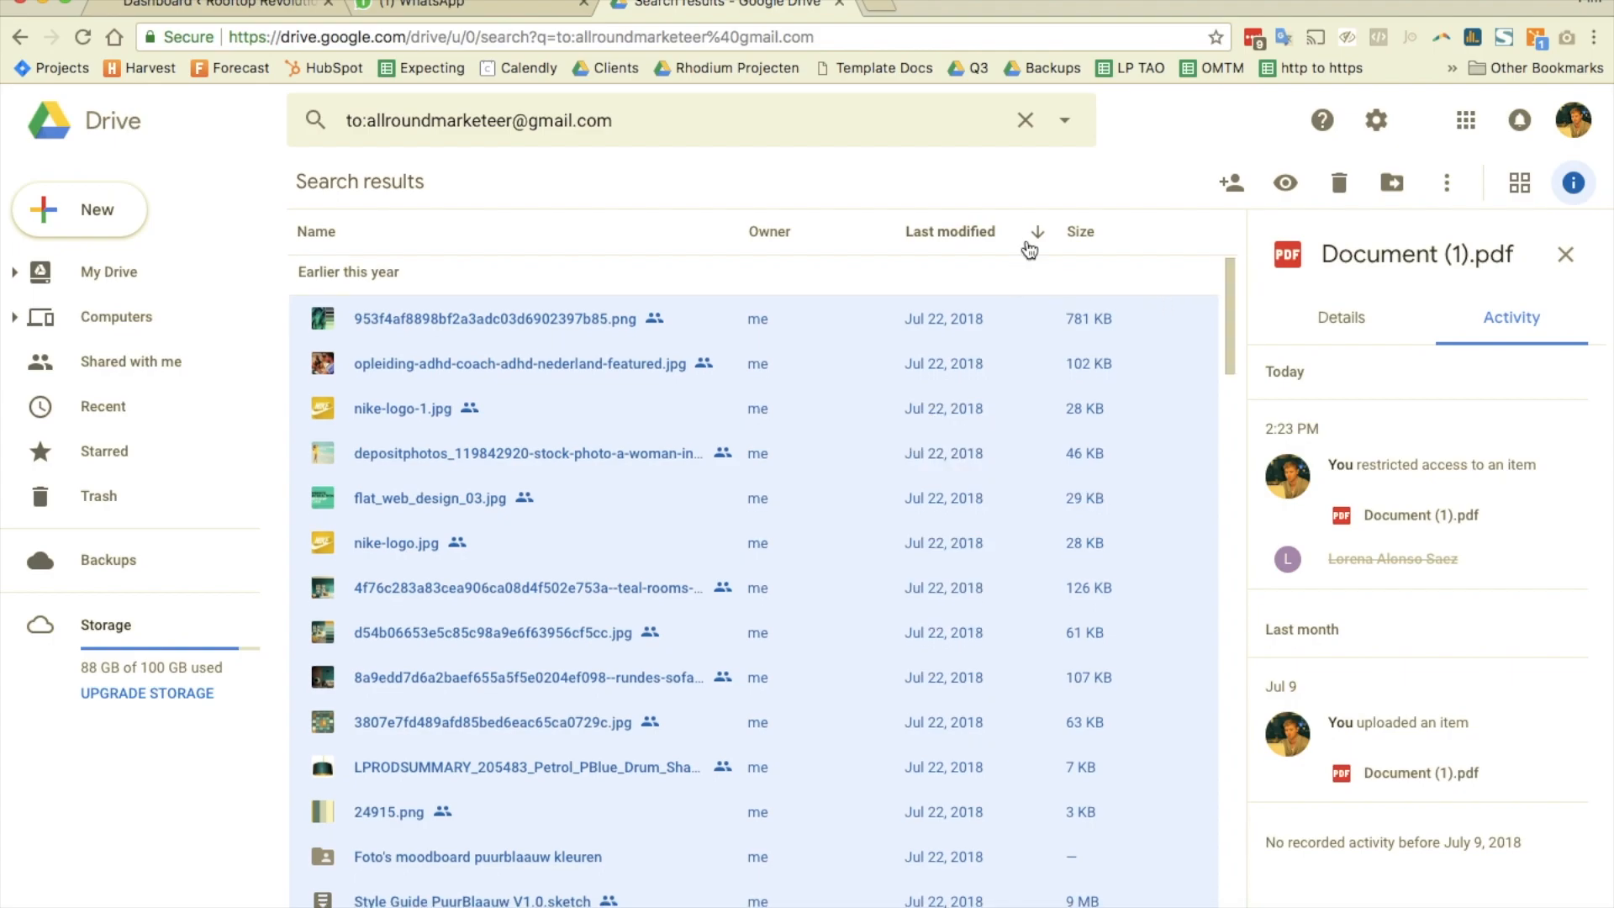
Search Drive for 'page' and open the 5 Steps Landing Page Checklist suggestion.
{"action": "left_click", "coordinate": [1062, 119]}
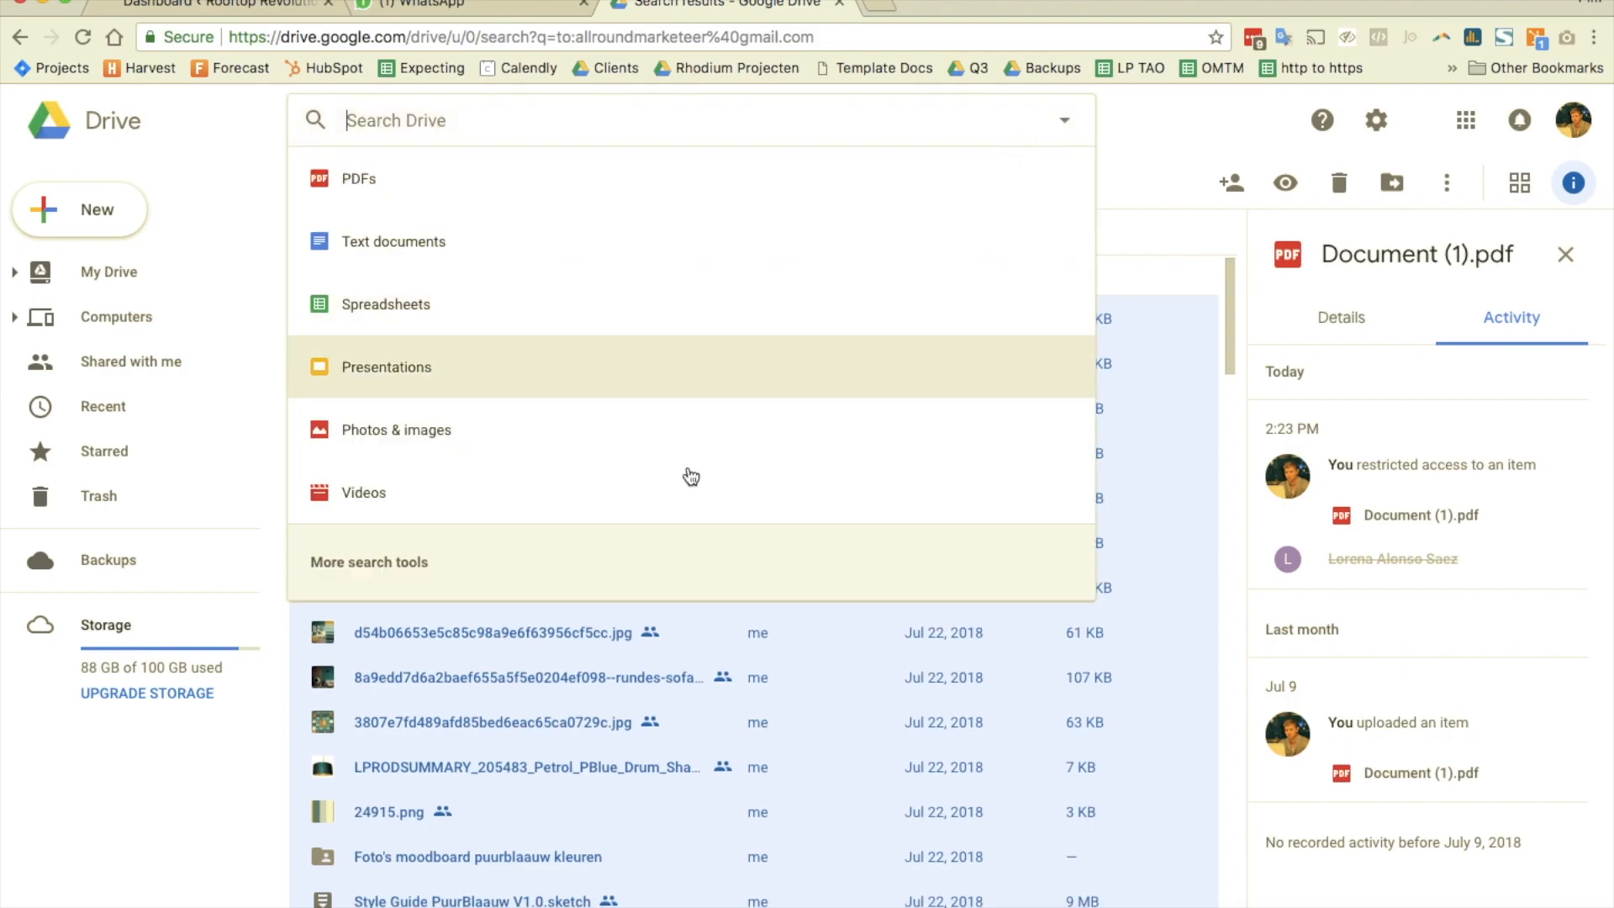
{"action": "mouse_move", "coordinate": [609, 124]}
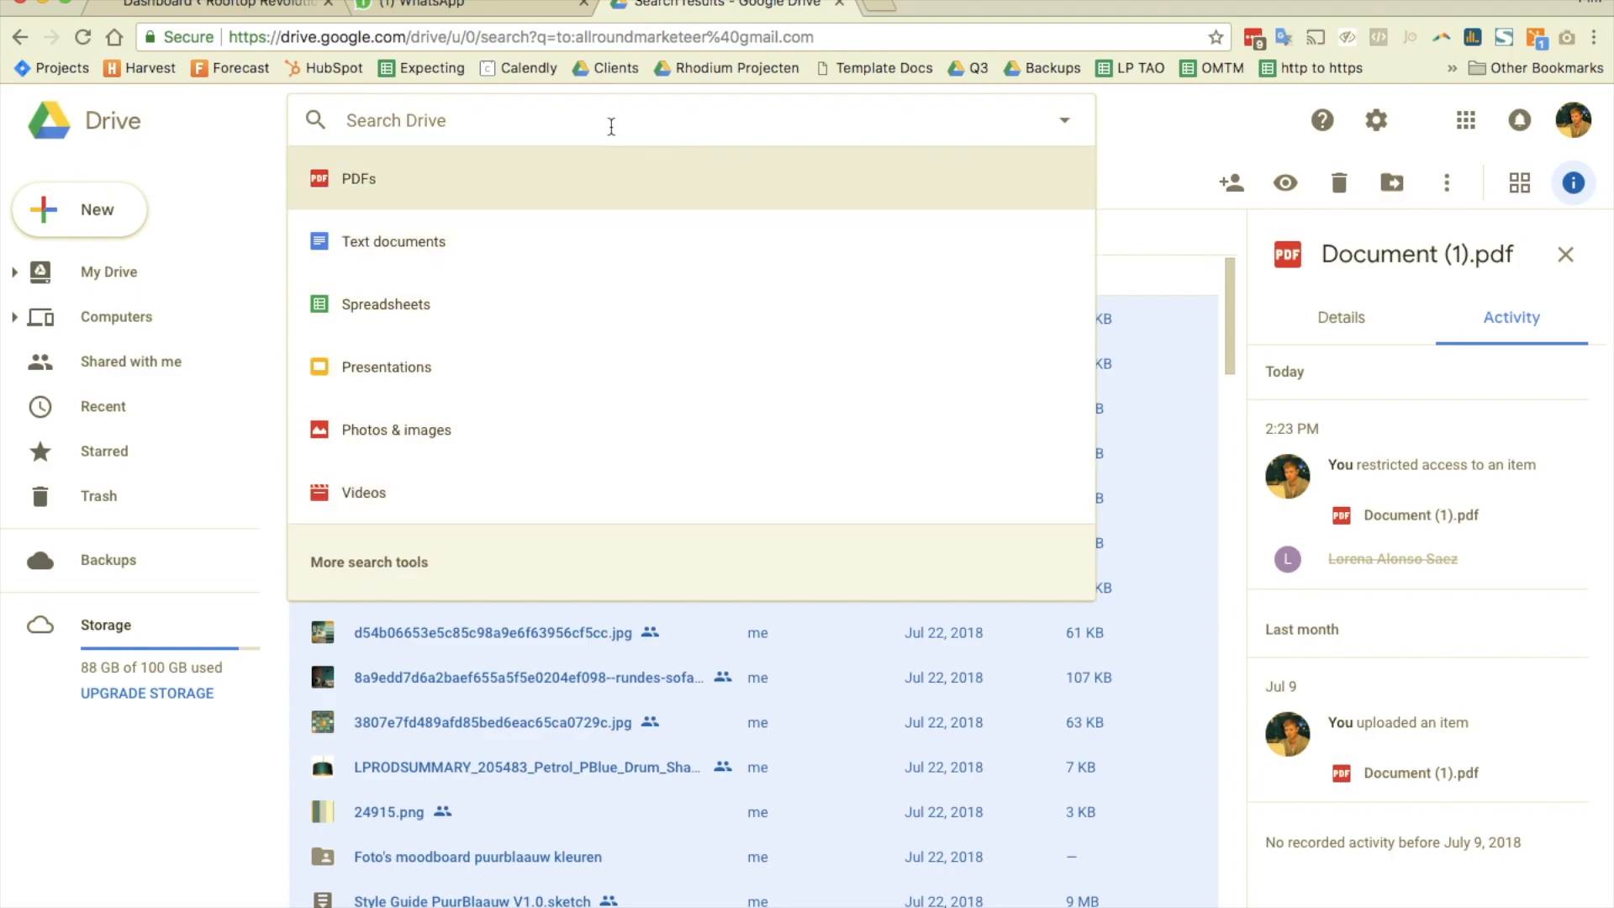
{"action": "type", "text": "page"}
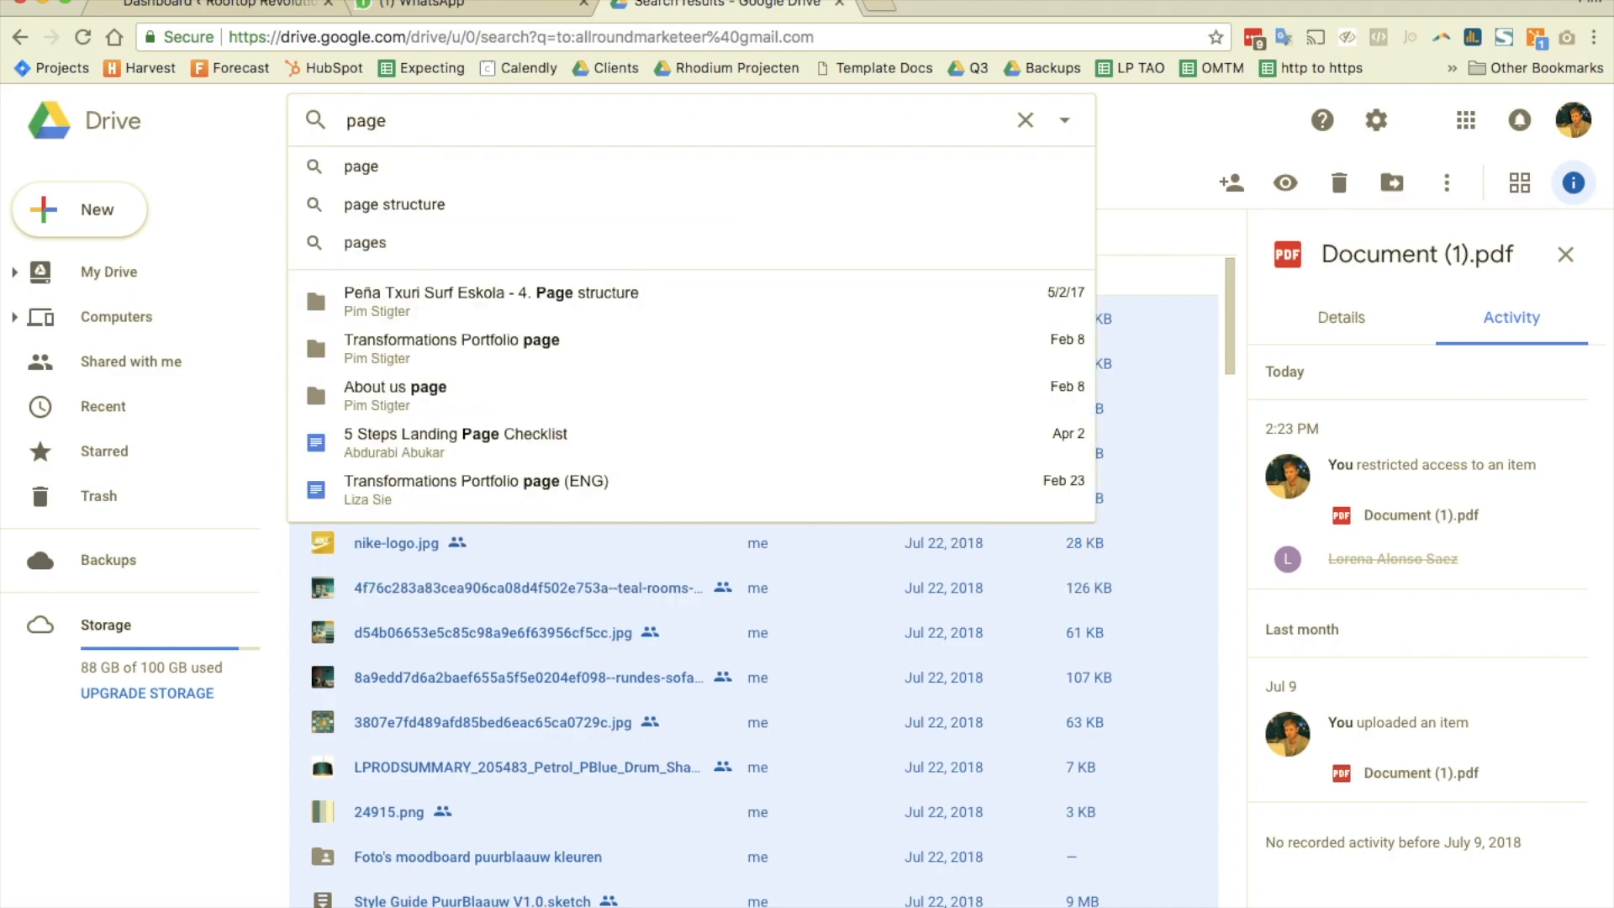
{"action": "left_click", "coordinate": [455, 434]}
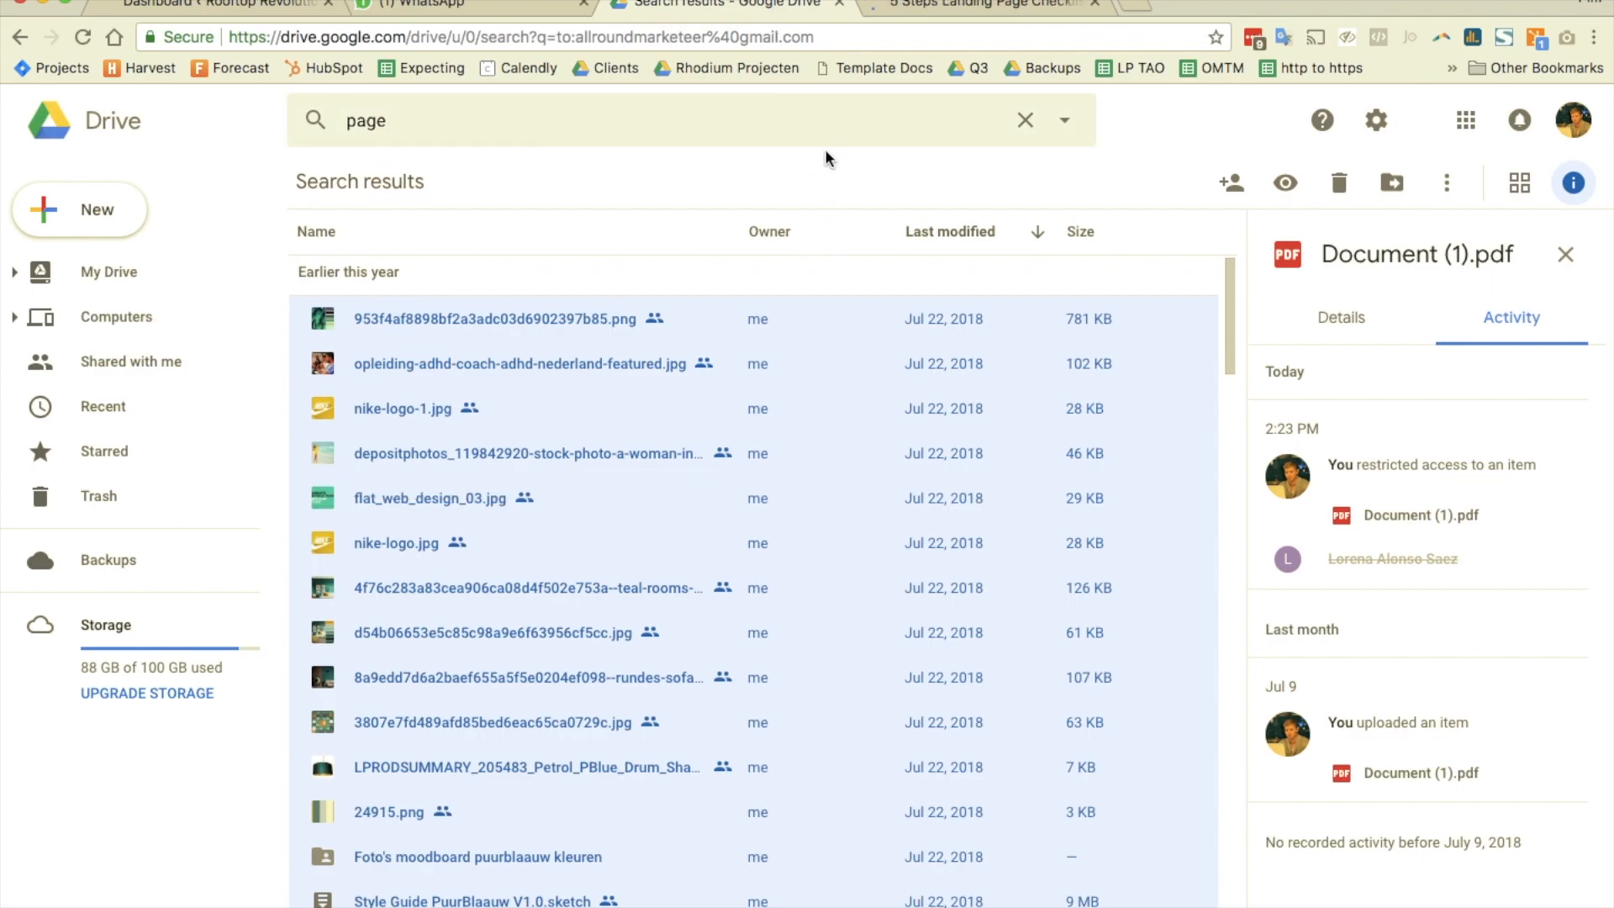
{"action": "mouse_move", "coordinate": [874, 67]}
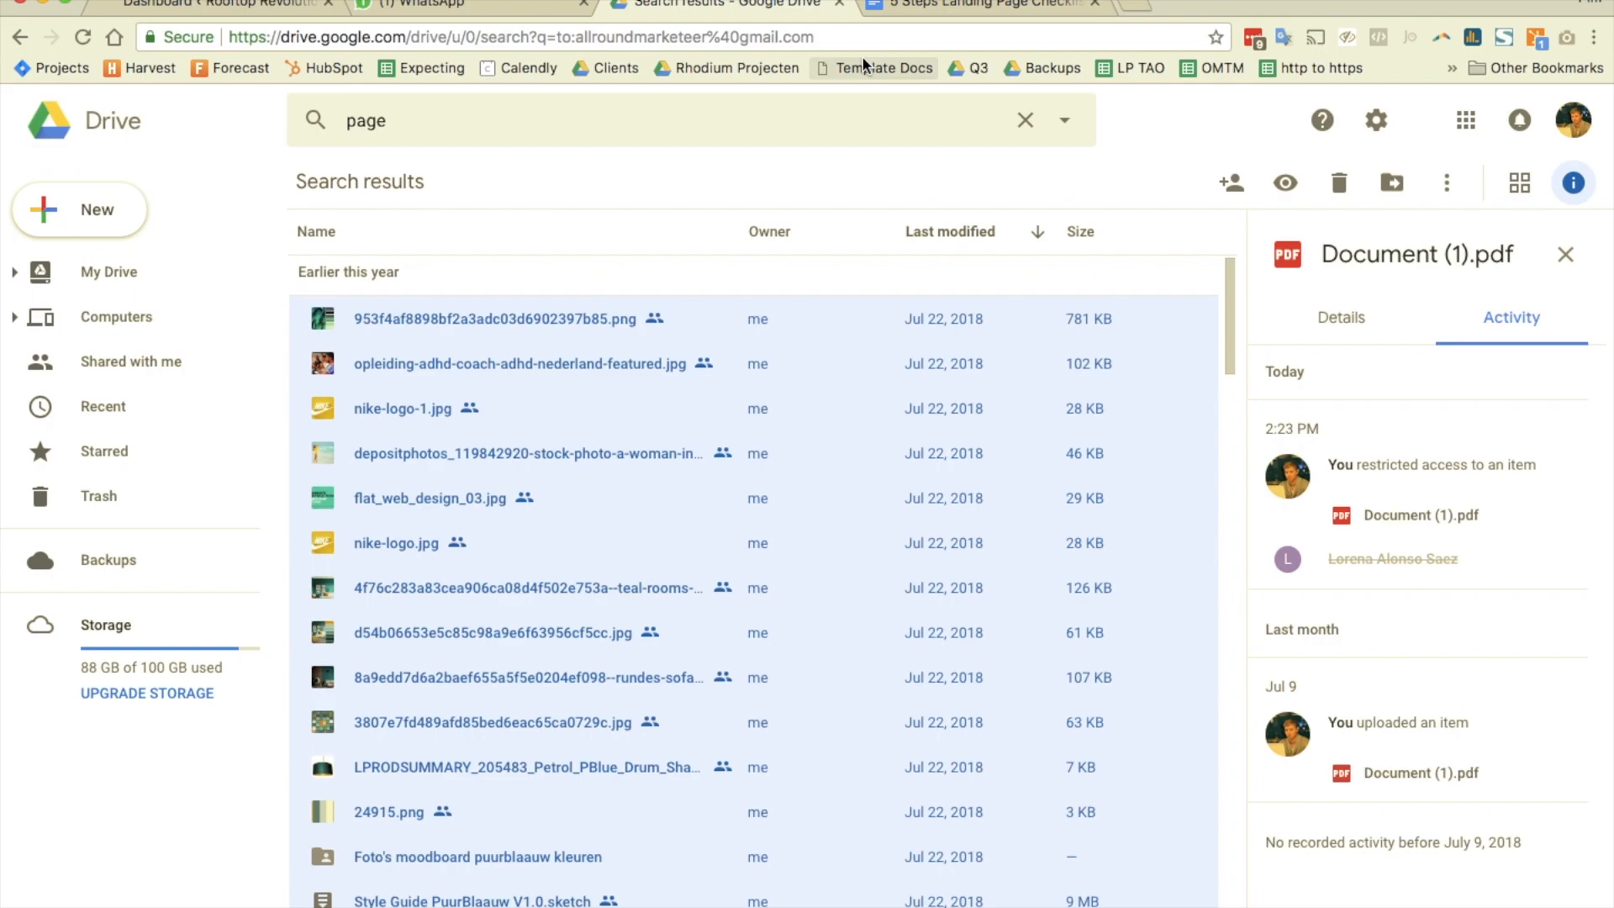